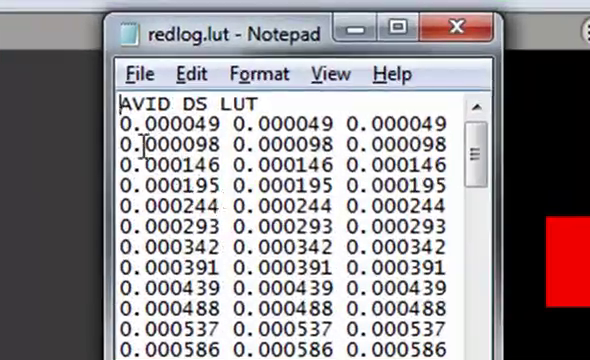
scroll(down, 3)
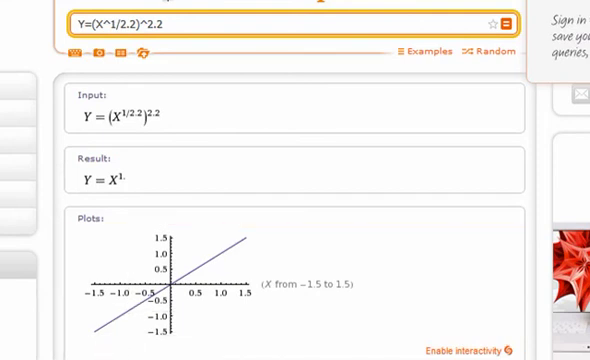
mouse_move(184, 336)
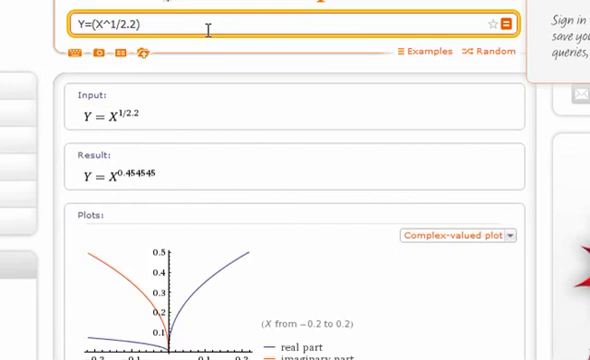
text(/)
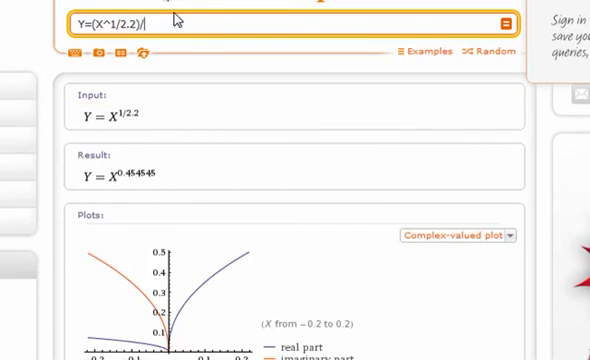
text(^)
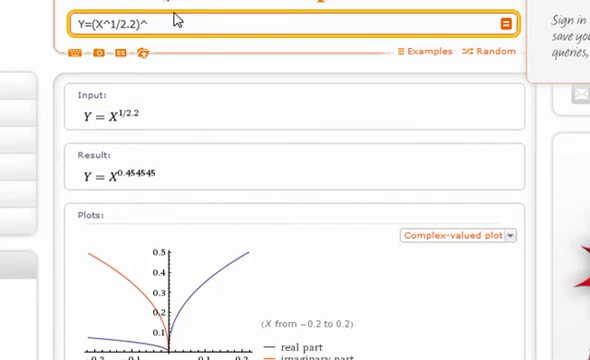
text(2.2)
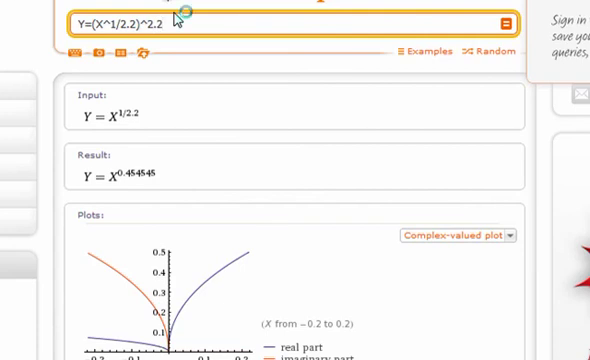